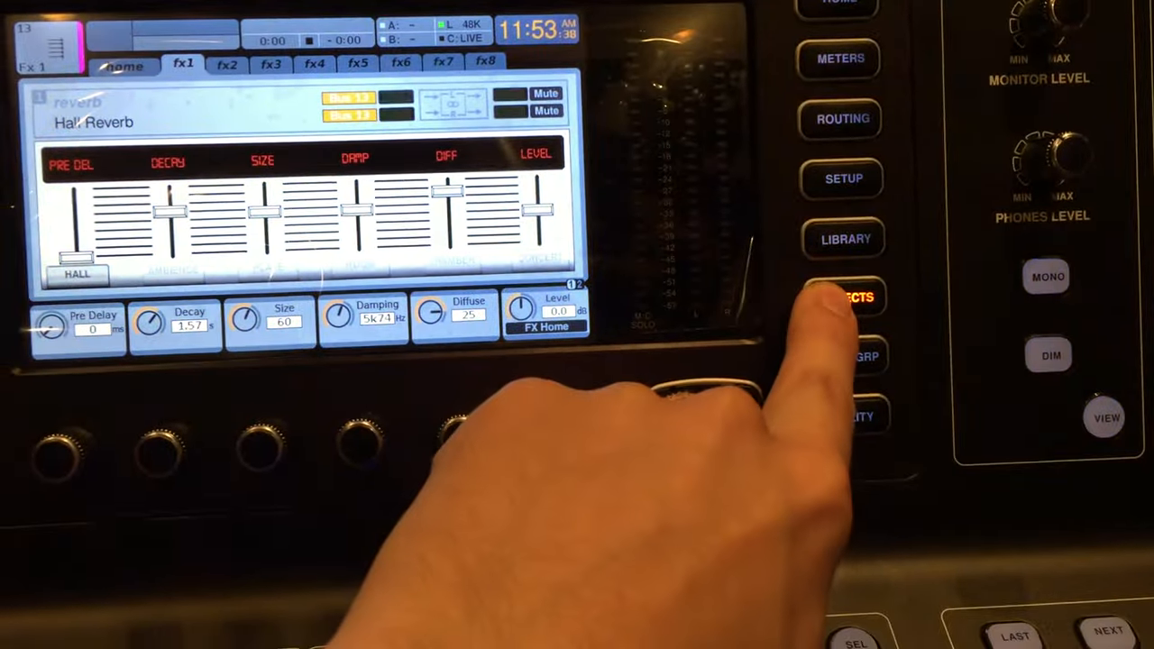
click(839, 296)
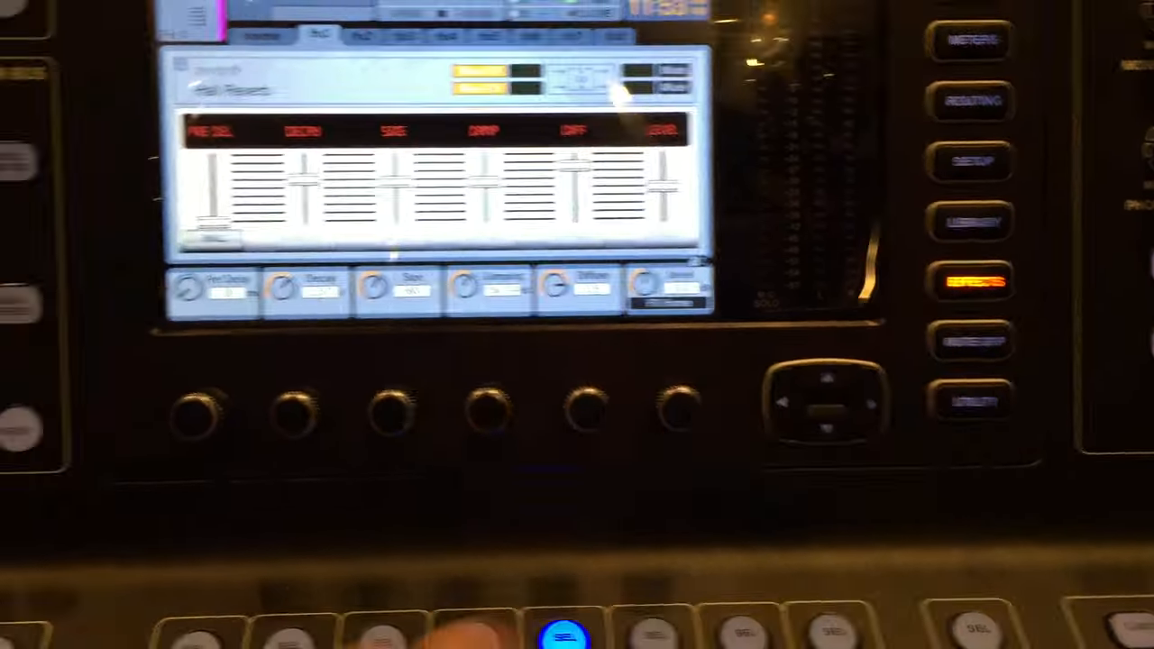